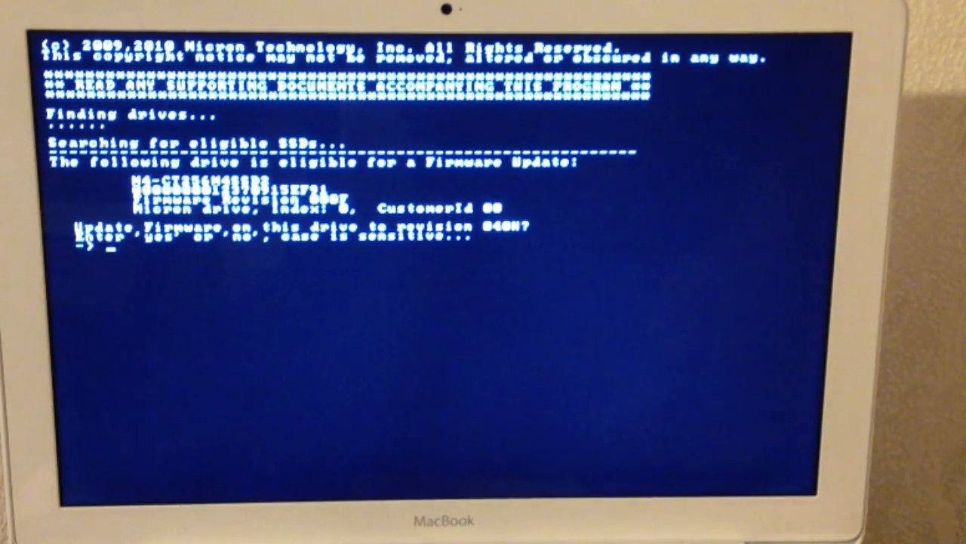
text(yes)
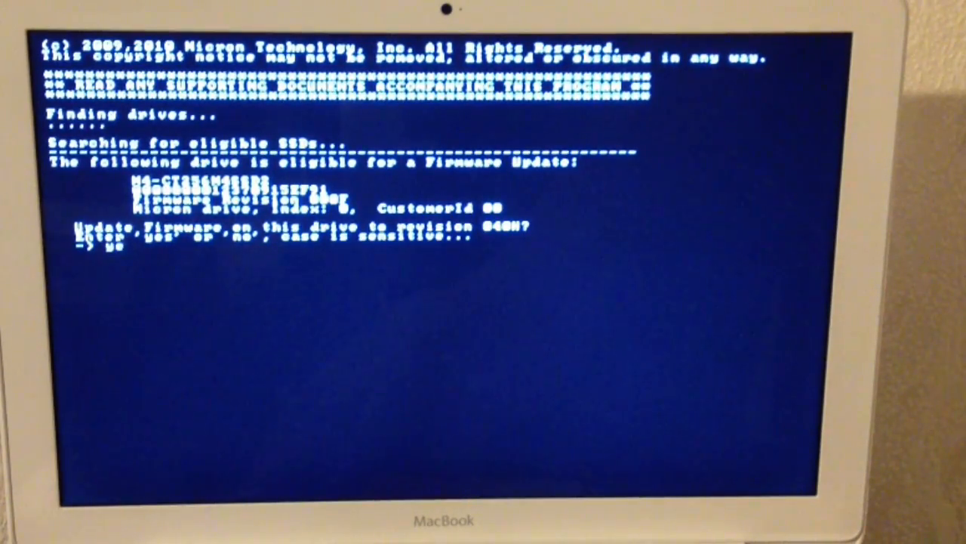
text(yes)
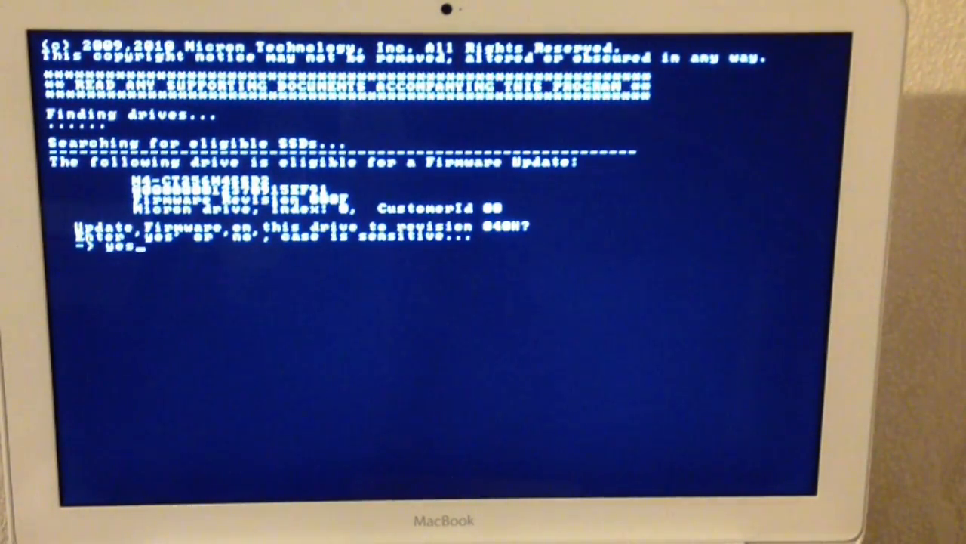